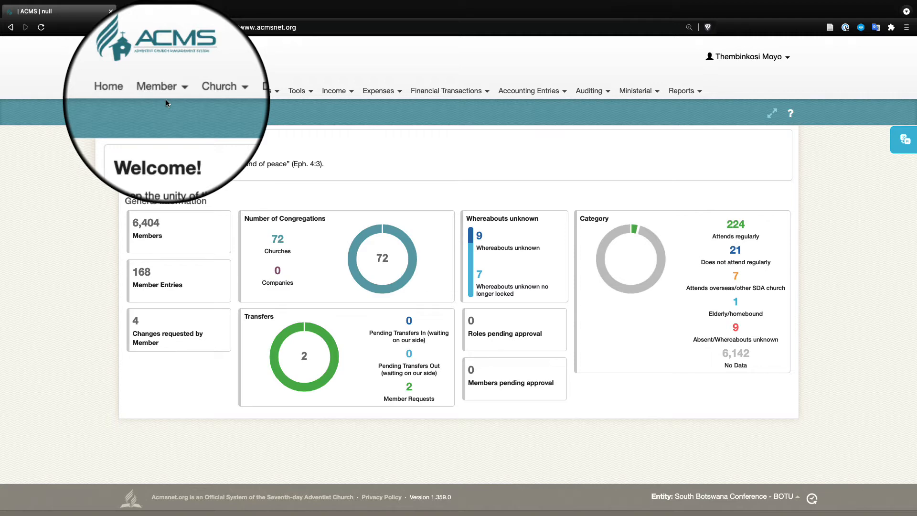
- Reach the Member Search/New page from the Home dashboard
{"action": "left_click", "coordinate": [157, 88]}
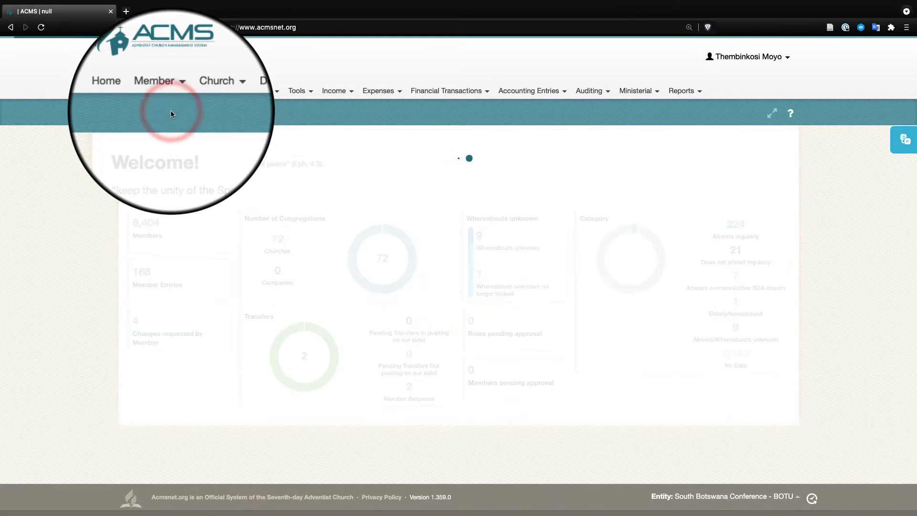
{"action": "left_click", "coordinate": [154, 80]}
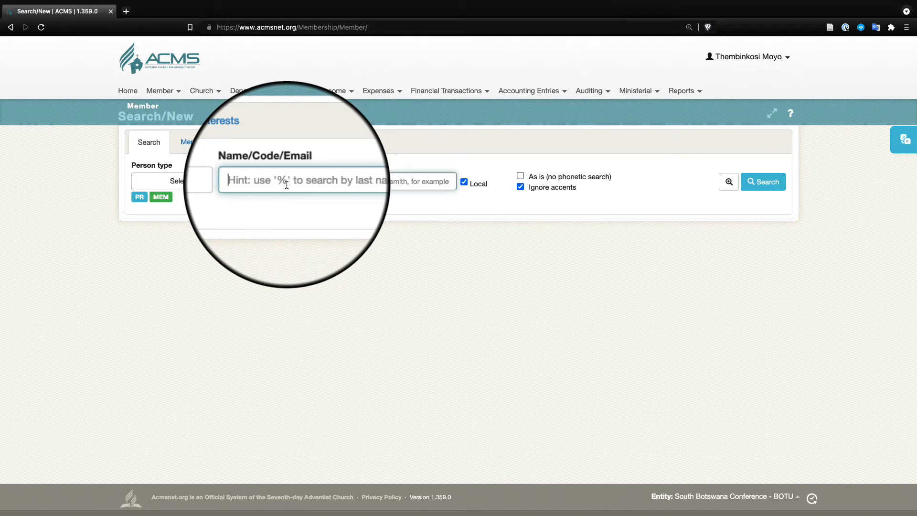
- Search members by Name/Code/Email for "%Seitshiro" with Person type left as Select
{"action": "type", "text": "%"}
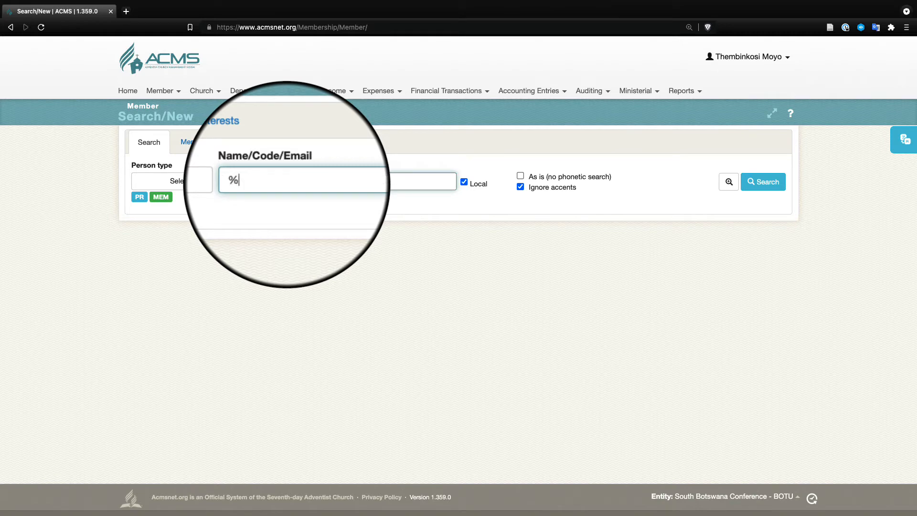
{"action": "type", "text": "Seitshiro"}
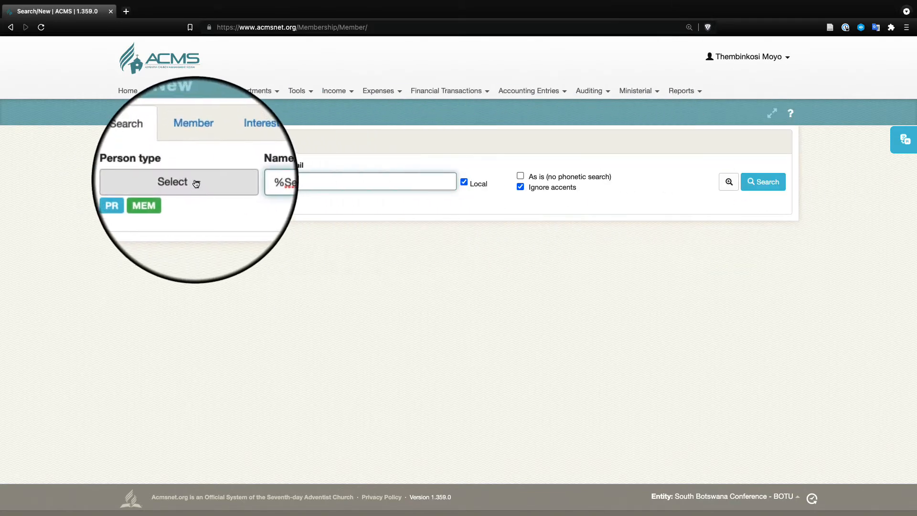
{"action": "left_click", "coordinate": [178, 181]}
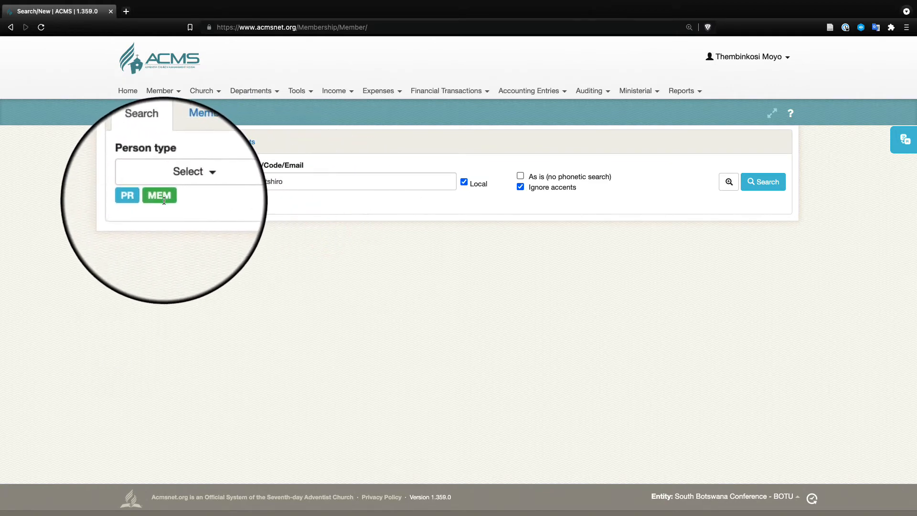
{"action": "left_click", "coordinate": [763, 181]}
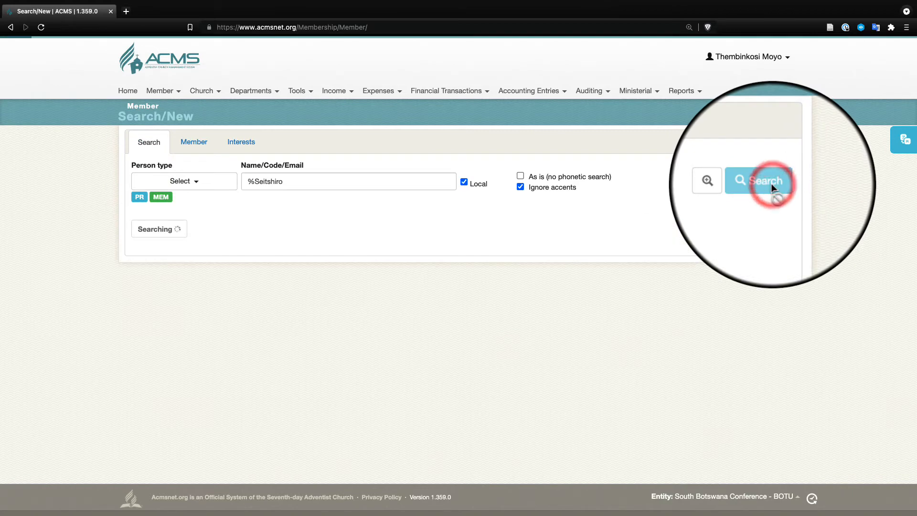
{"action": "left_click", "coordinate": [759, 180]}
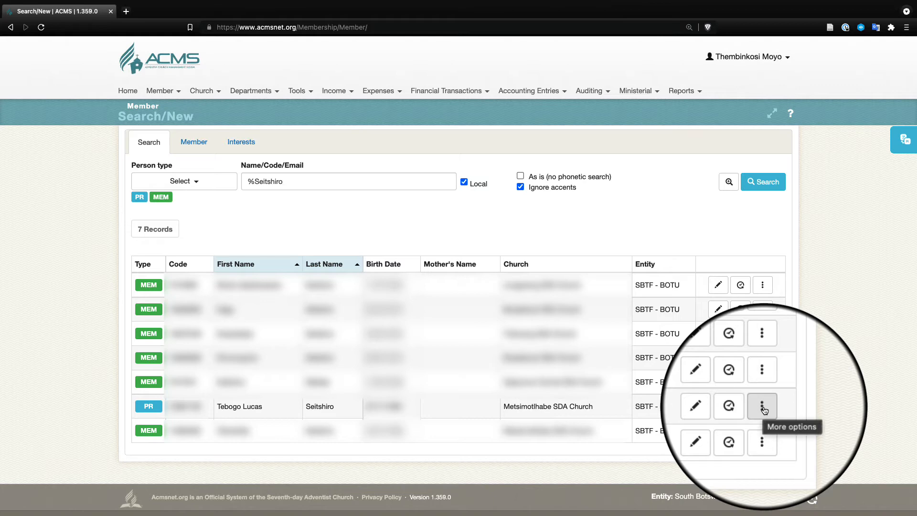
{"action": "mouse_move", "coordinate": [719, 408]}
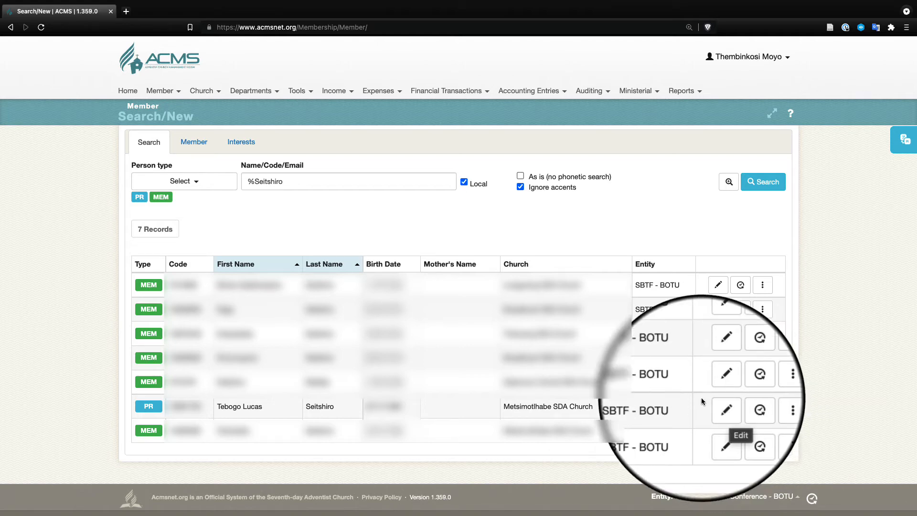
{"action": "left_click", "coordinate": [200, 90]}
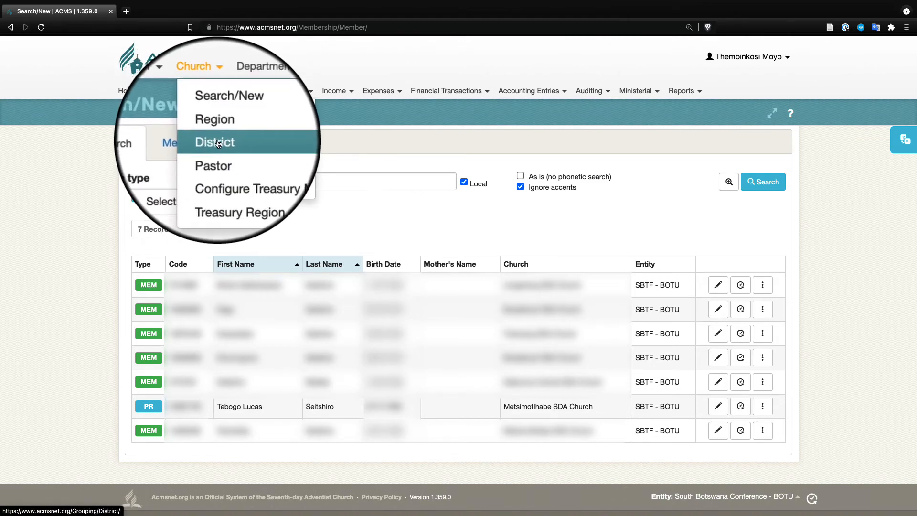
{"action": "left_click", "coordinate": [214, 142]}
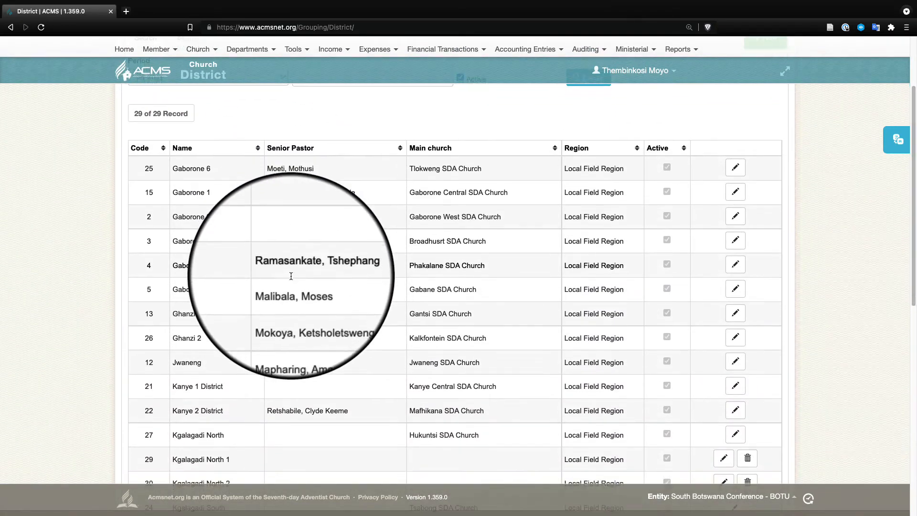
{"action": "scroll", "scroll_direction": "down", "scroll_amount": 3}
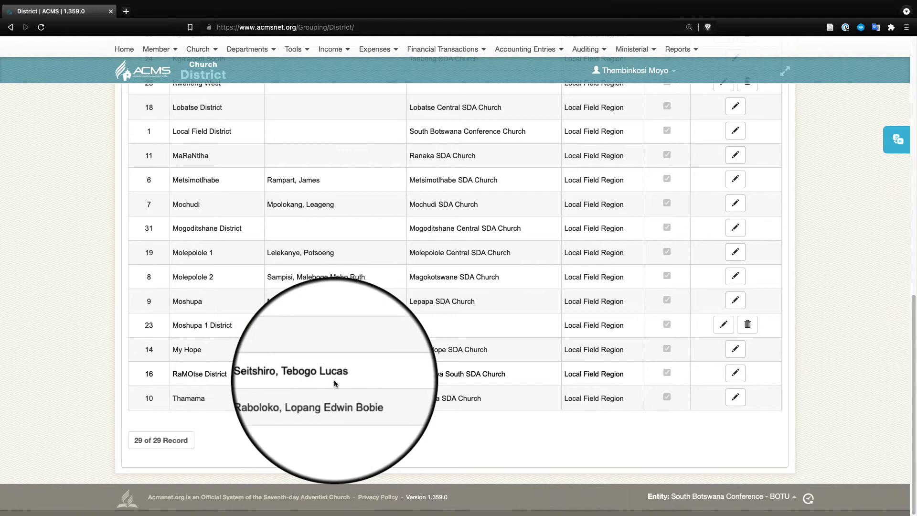
{"action": "mouse_move", "coordinate": [436, 384]}
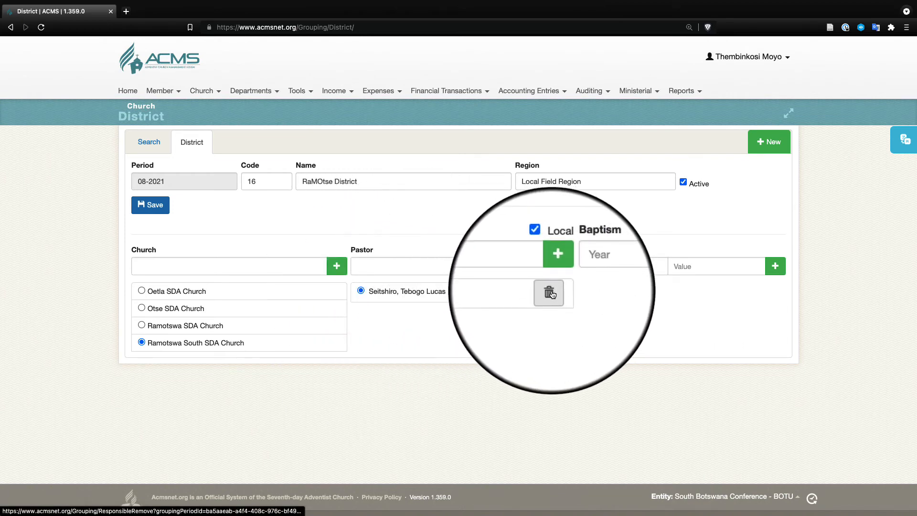
{"action": "left_click", "coordinate": [548, 293]}
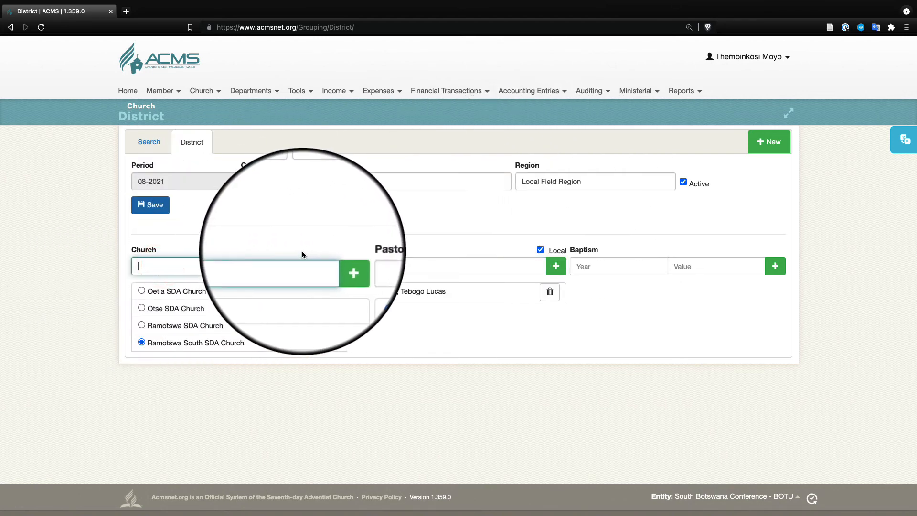
{"action": "type", "text": "gab"}
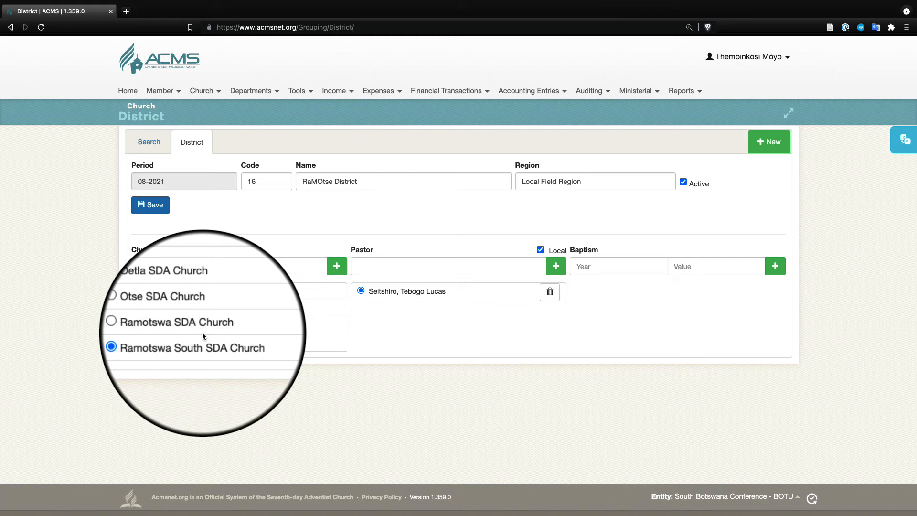
{"action": "left_click", "coordinate": [681, 90]}
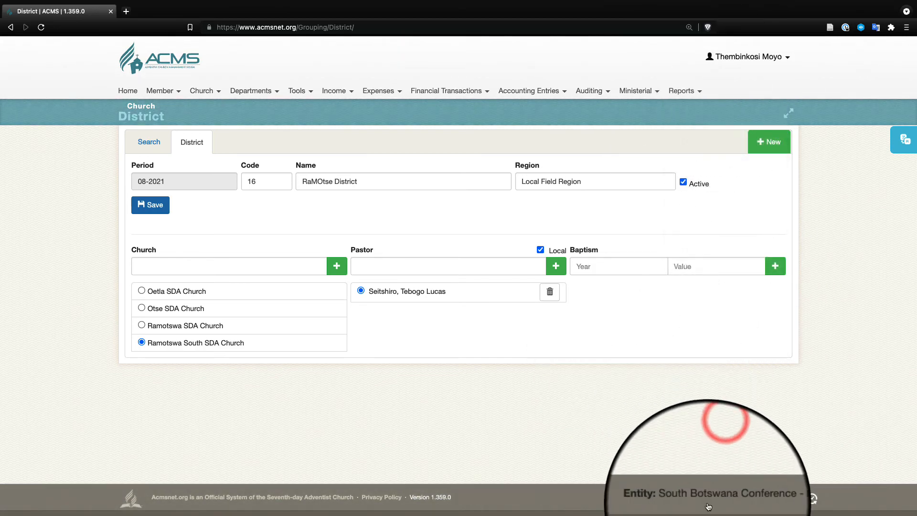
- In Change Entity/Level, look up "otse sda" to find Otse SDA Church - SBTF
{"action": "left_click", "coordinate": [724, 494]}
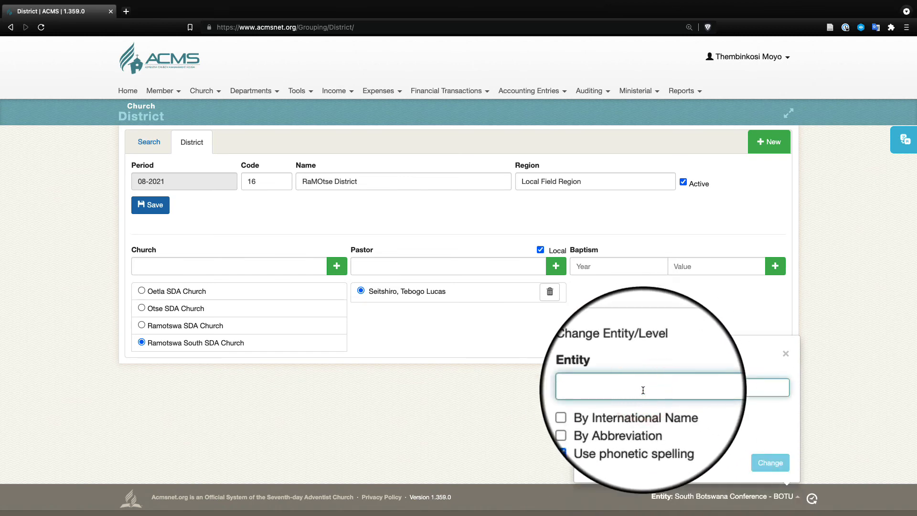
{"action": "type", "text": "ot"}
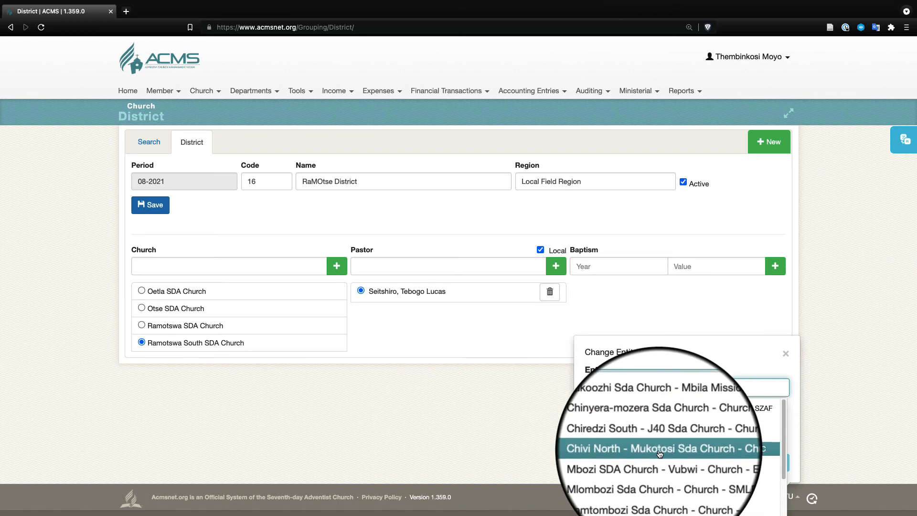
{"action": "type", "text": "otse sda"}
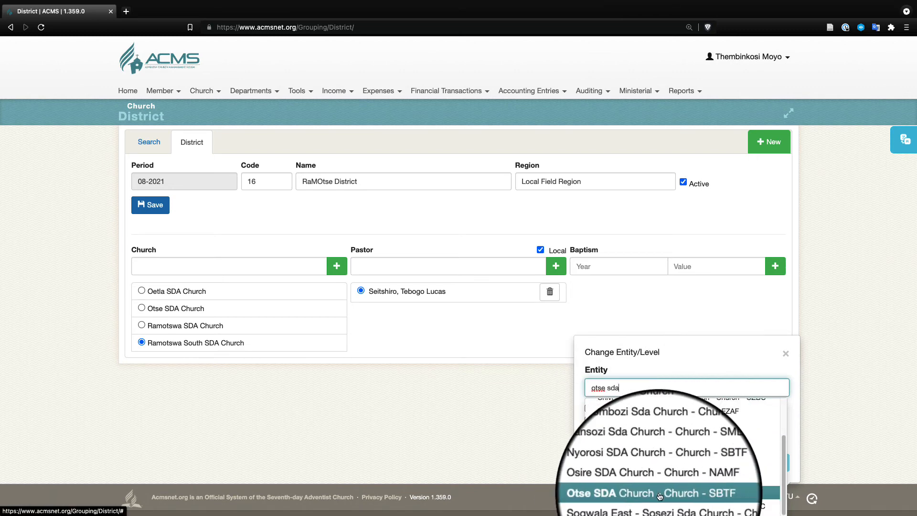